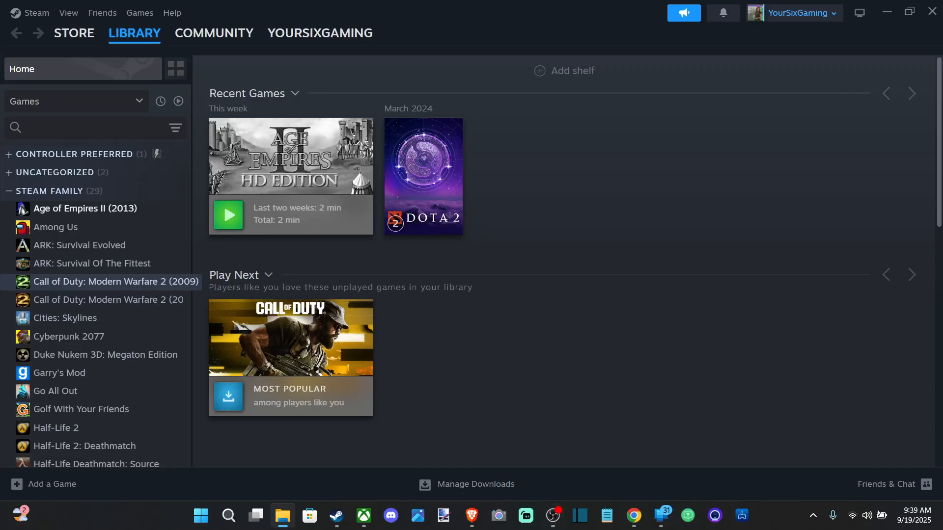
Step: Close the recordings folder window and go to Settings > Game Recording
click(282, 516)
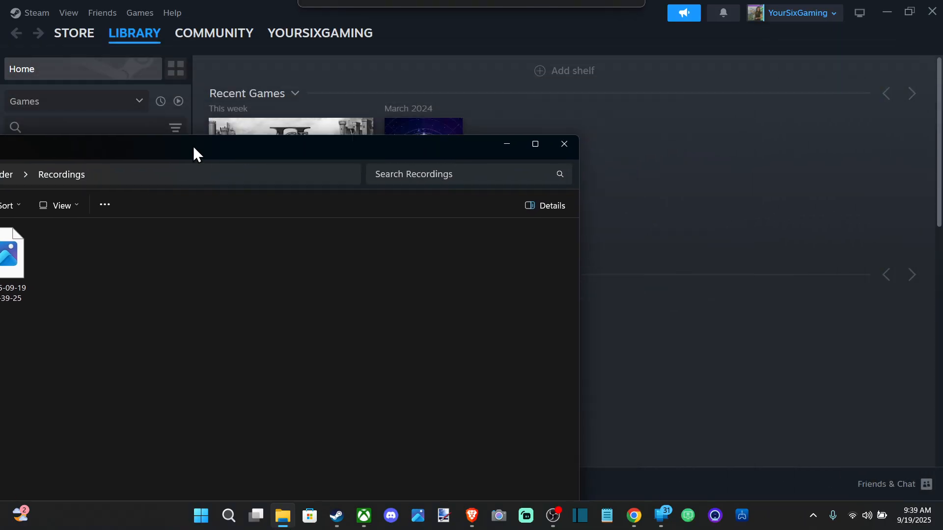
click(564, 143)
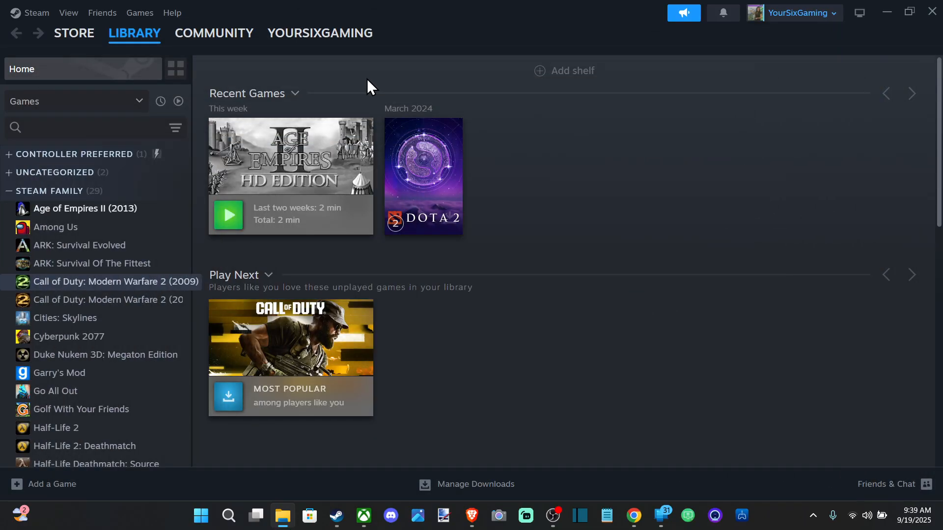
click(35, 13)
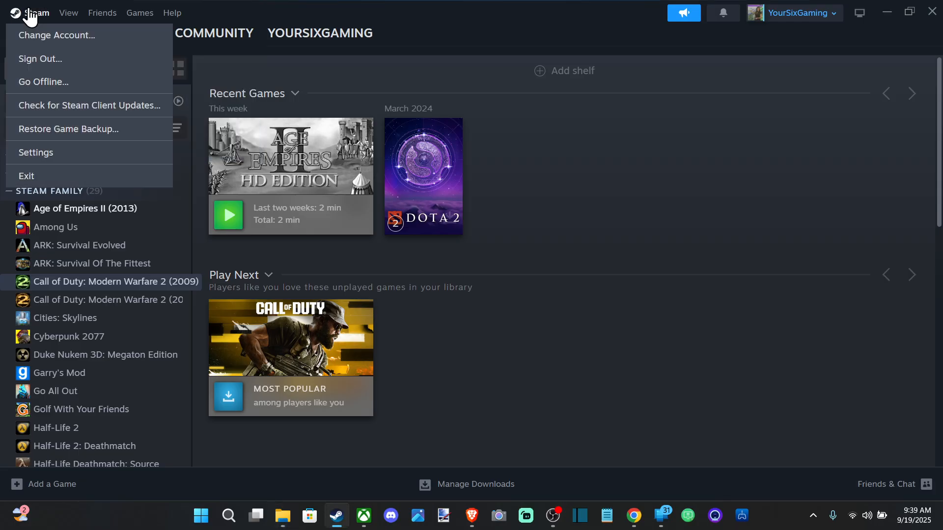
click(35, 152)
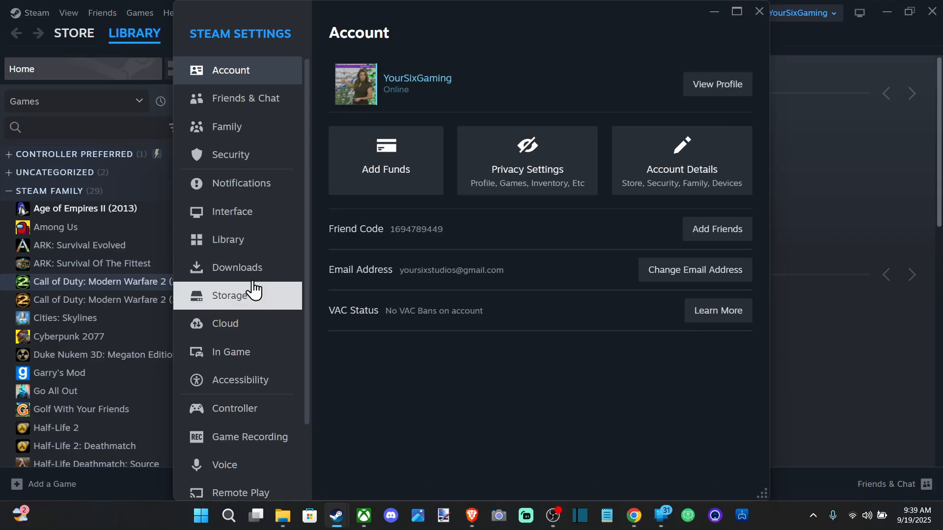
click(249, 436)
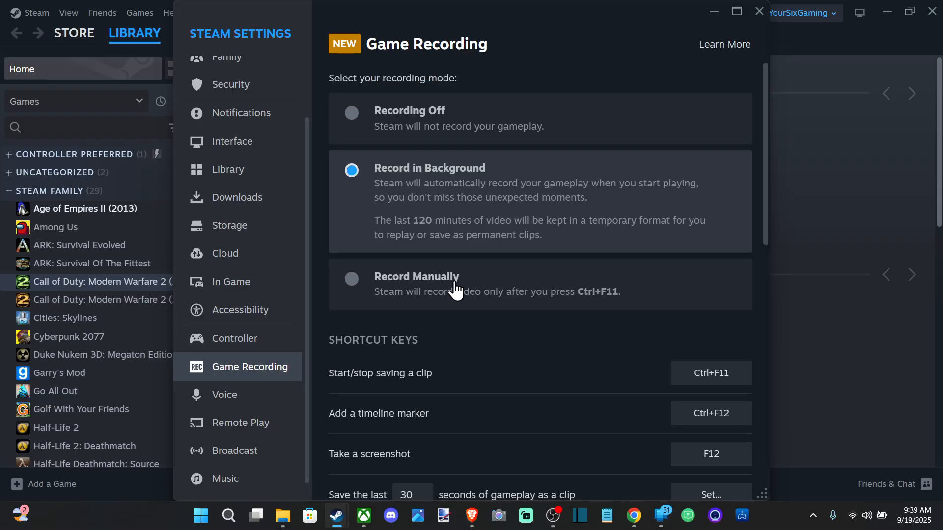
mouse_move(385, 190)
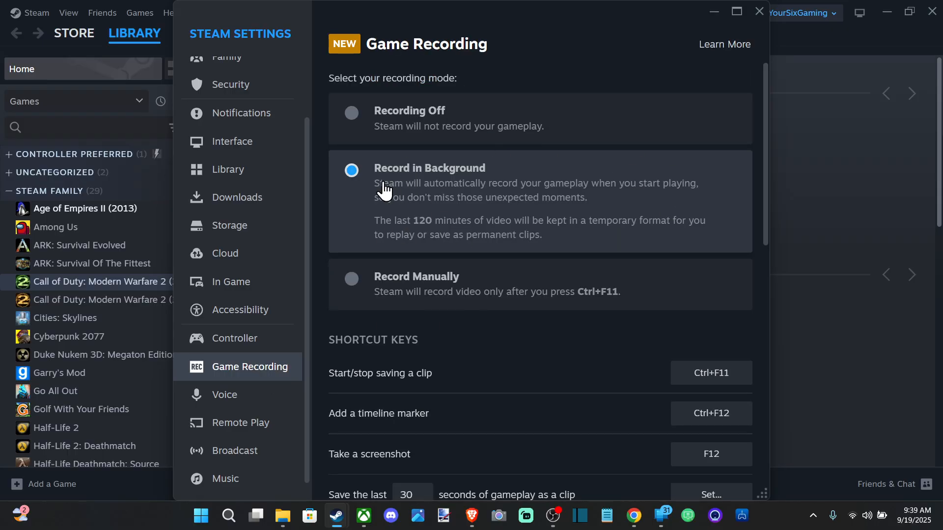
mouse_move(442, 278)
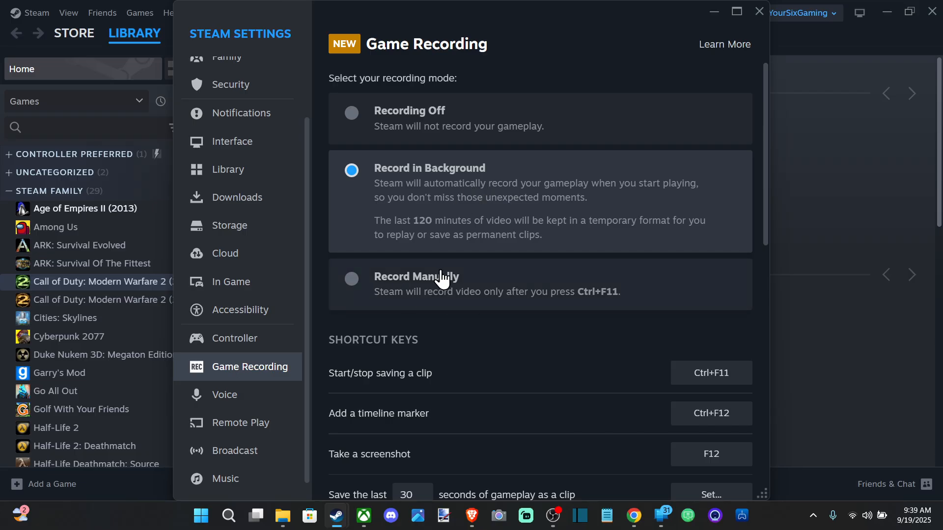
Step: Under Audio Recording, switch Record Microphone on so voice is captured with gameplay
scroll(down, 3)
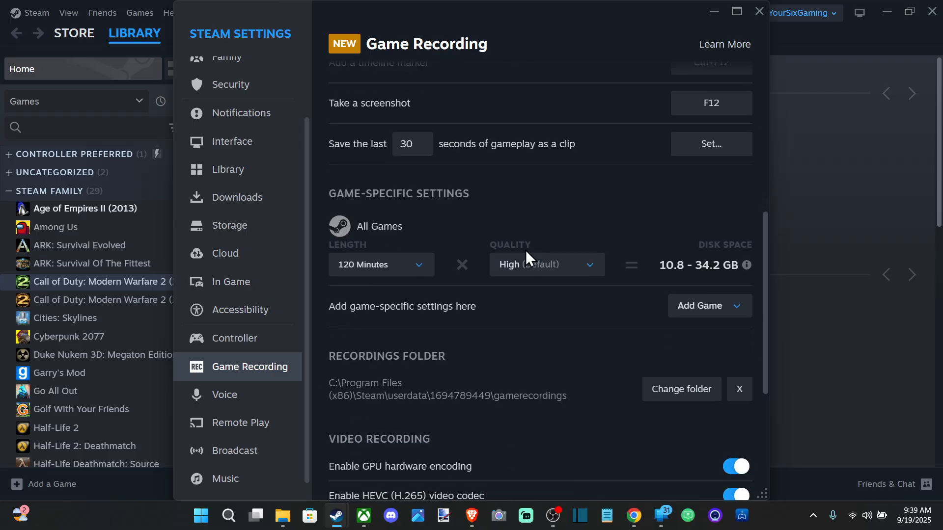
scroll(down, 3)
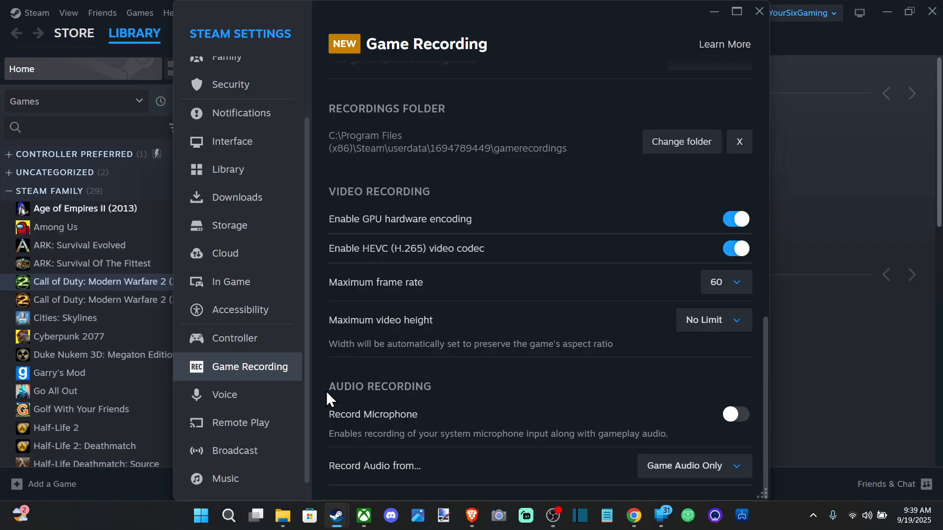
mouse_move(369, 448)
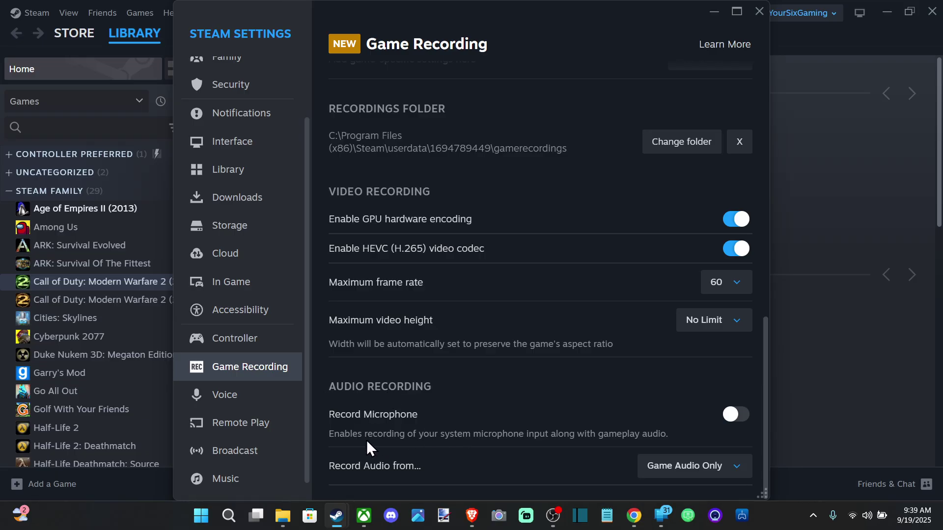
mouse_move(526, 445)
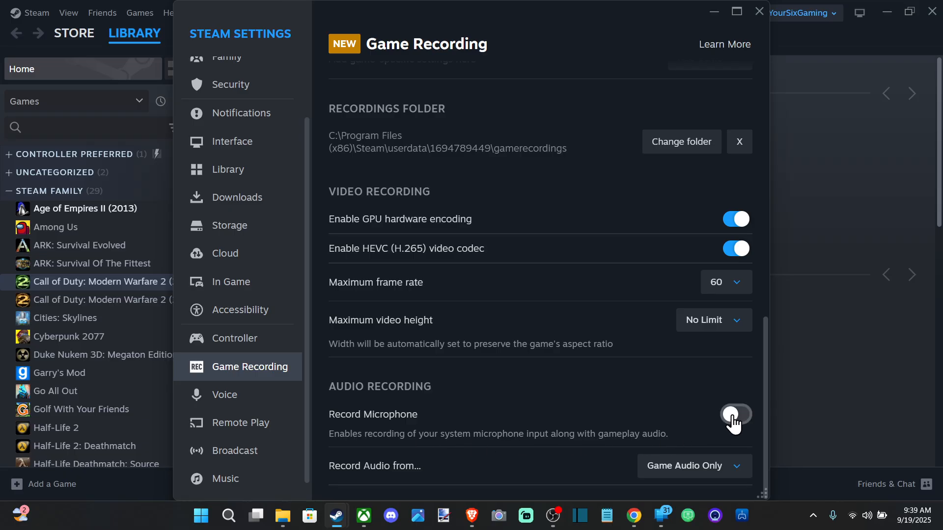
click(735, 414)
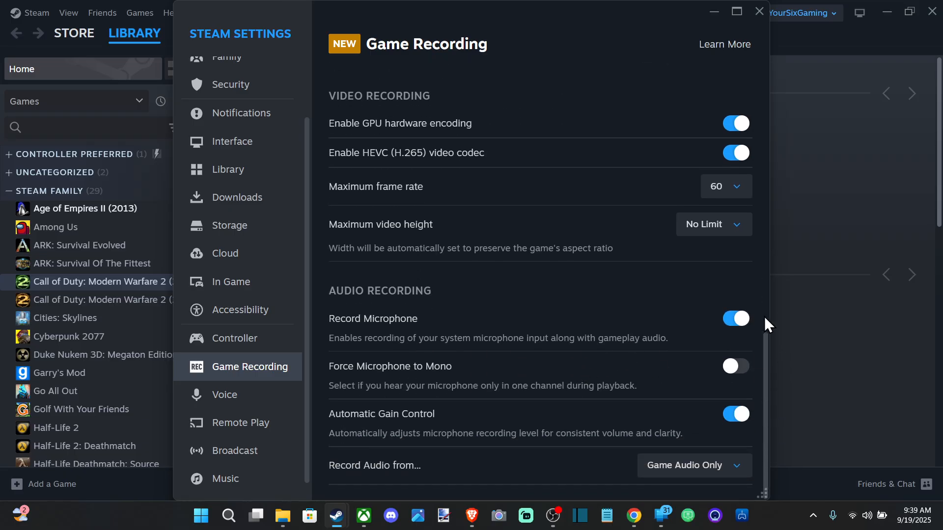
mouse_move(465, 326)
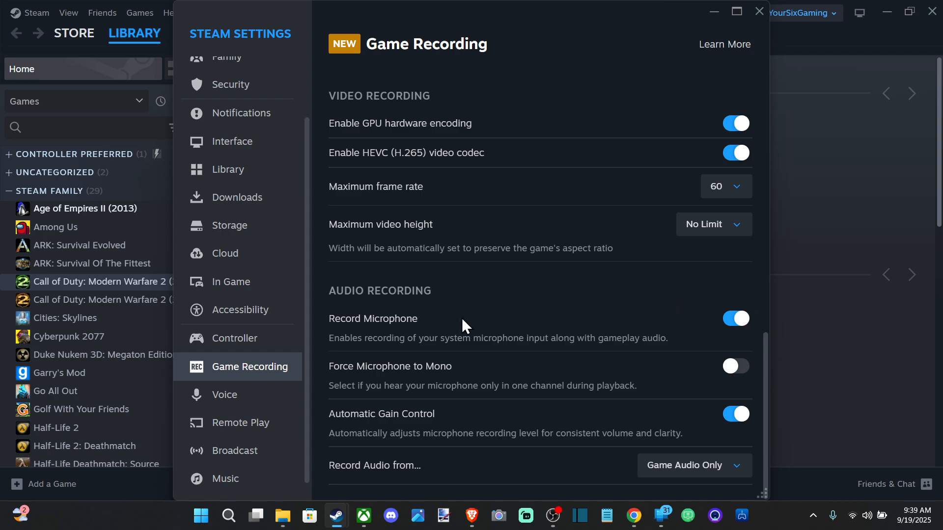
mouse_move(440, 373)
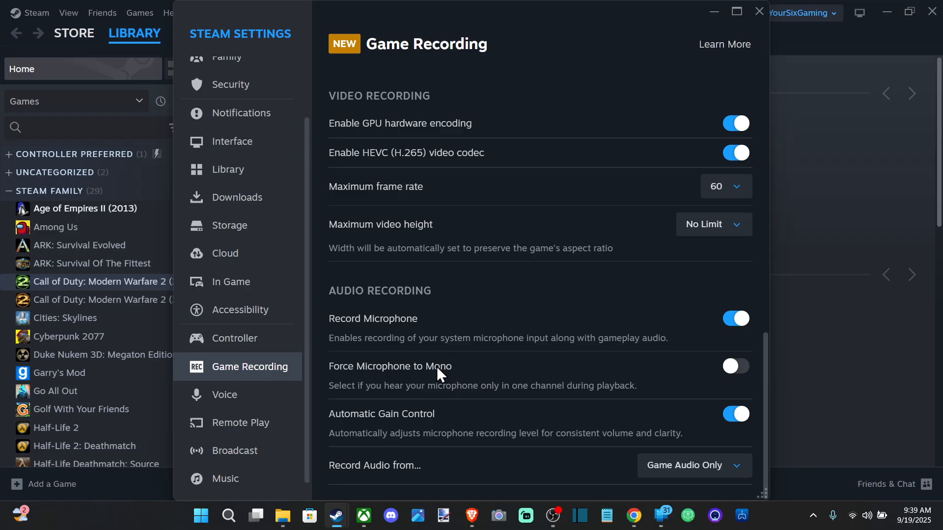
mouse_move(340, 391)
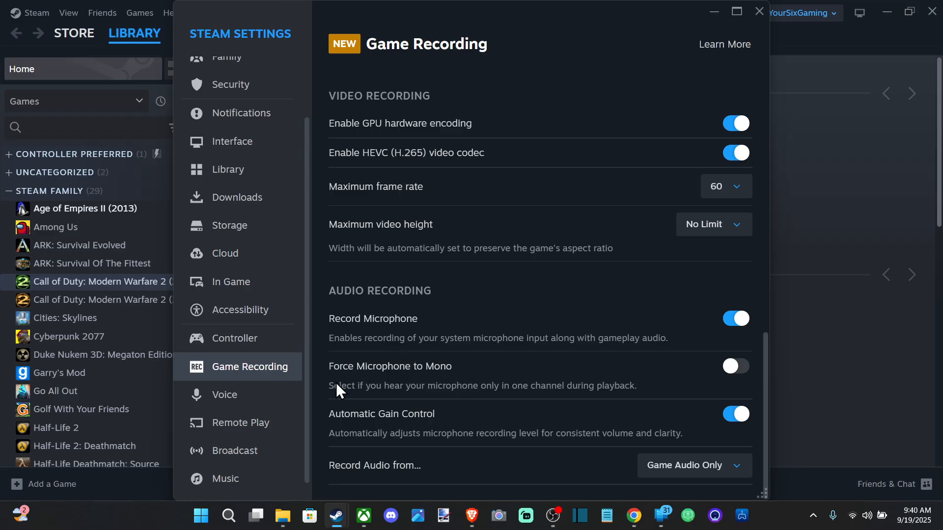
mouse_move(369, 406)
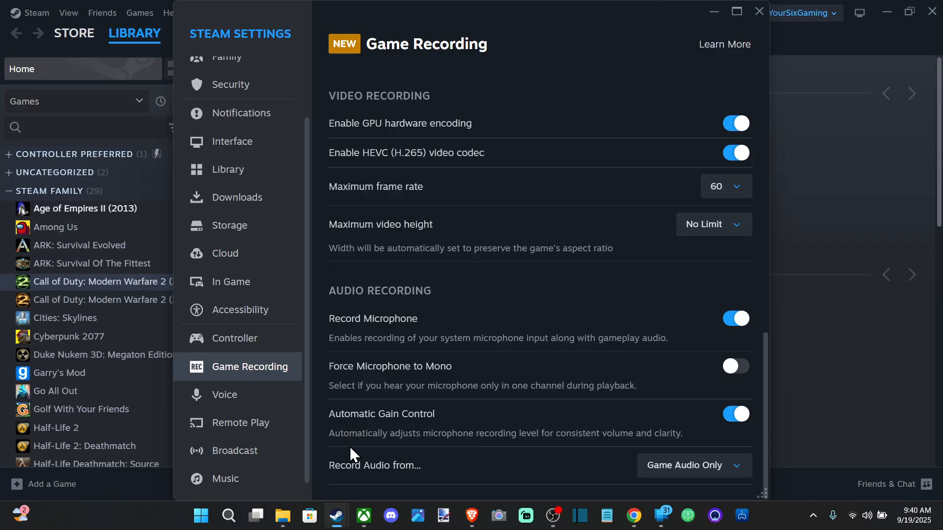
mouse_move(538, 449)
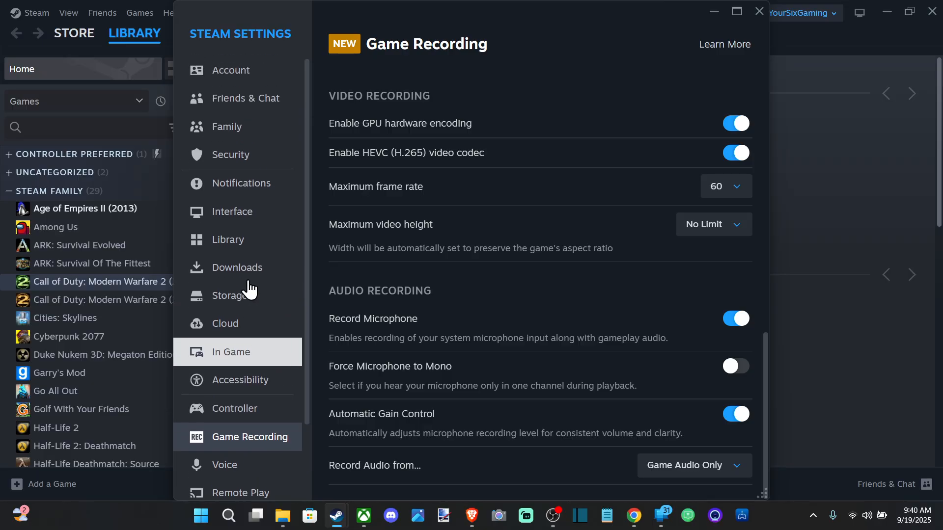
Step: Switch to the Voice settings page from the sidebar
scroll(down, 3)
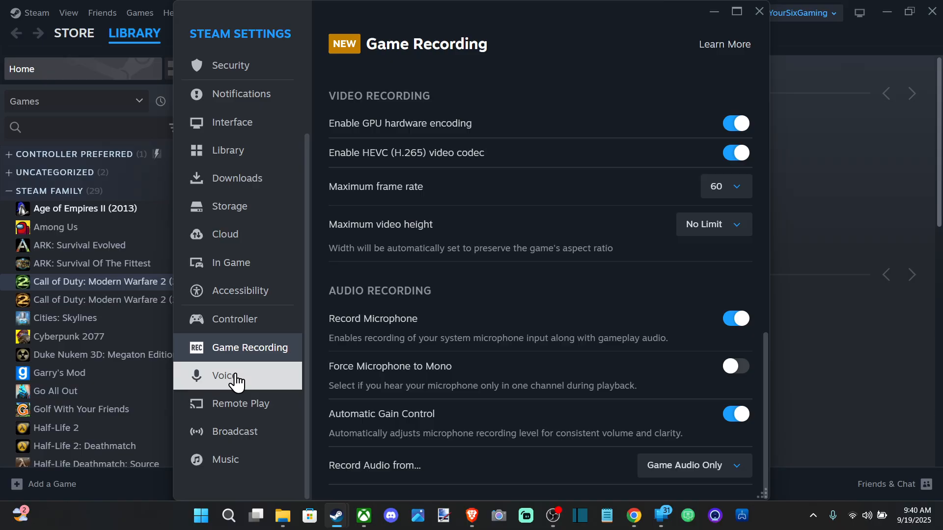
click(226, 375)
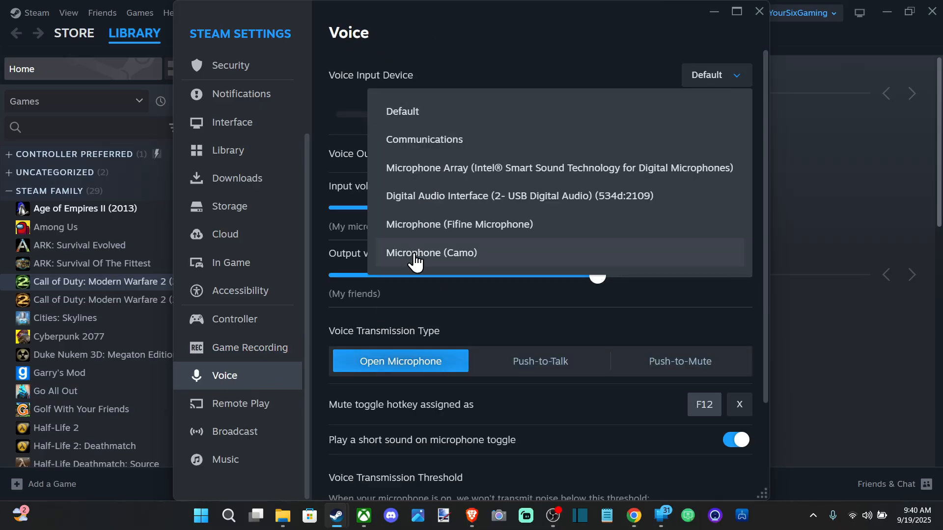
mouse_move(479, 224)
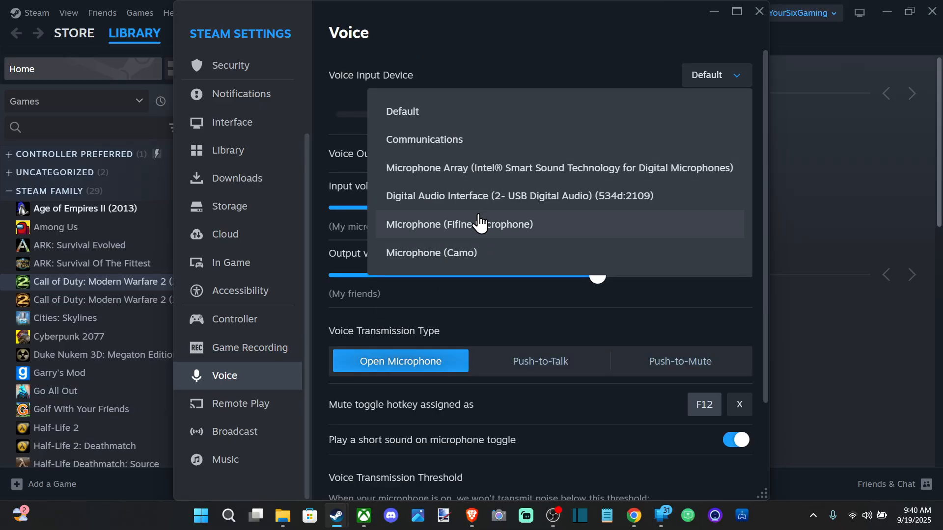
mouse_move(460, 237)
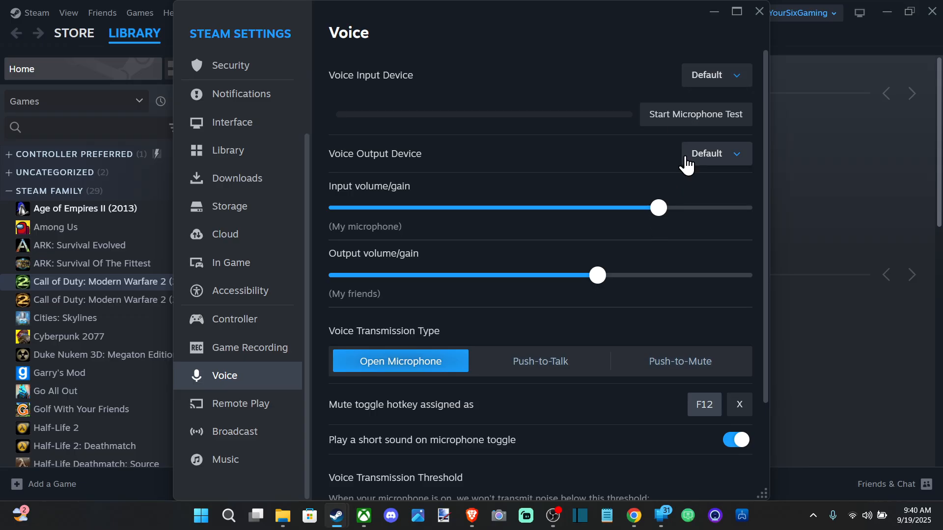
click(539, 360)
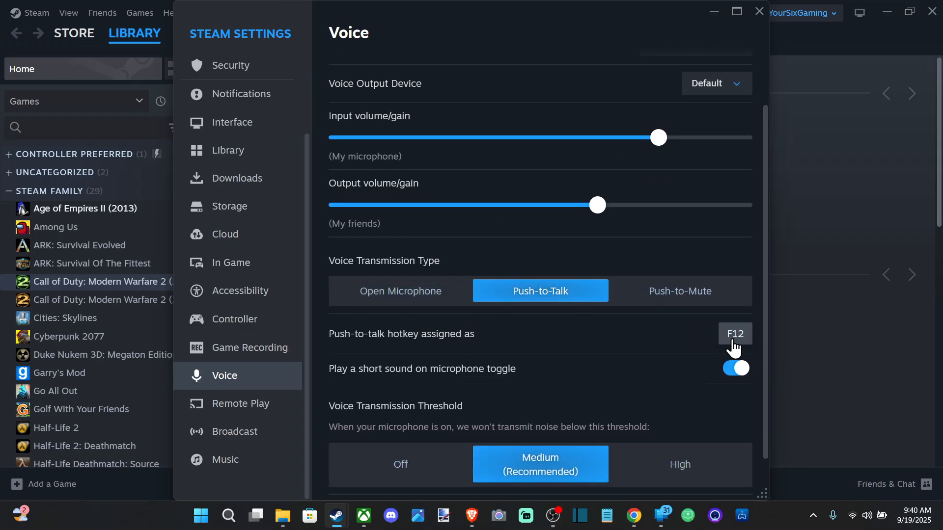
mouse_move(711, 337)
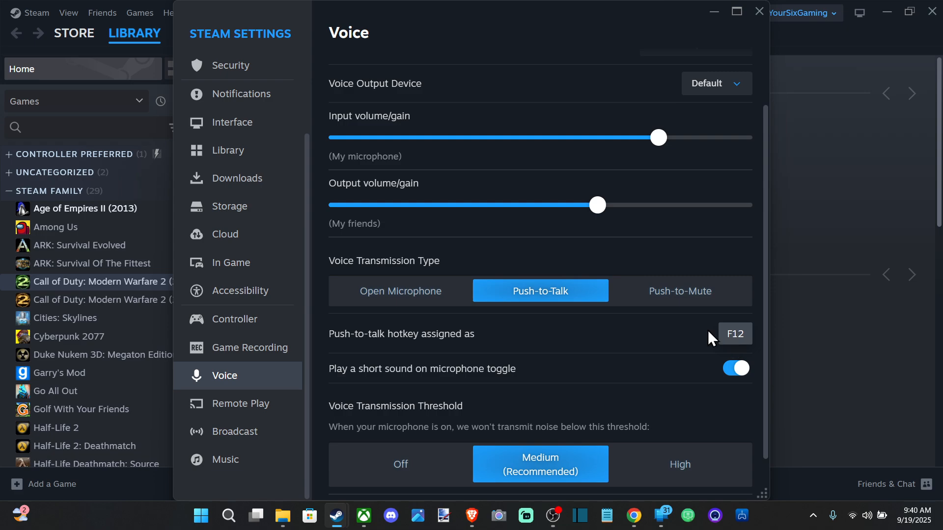
click(399, 291)
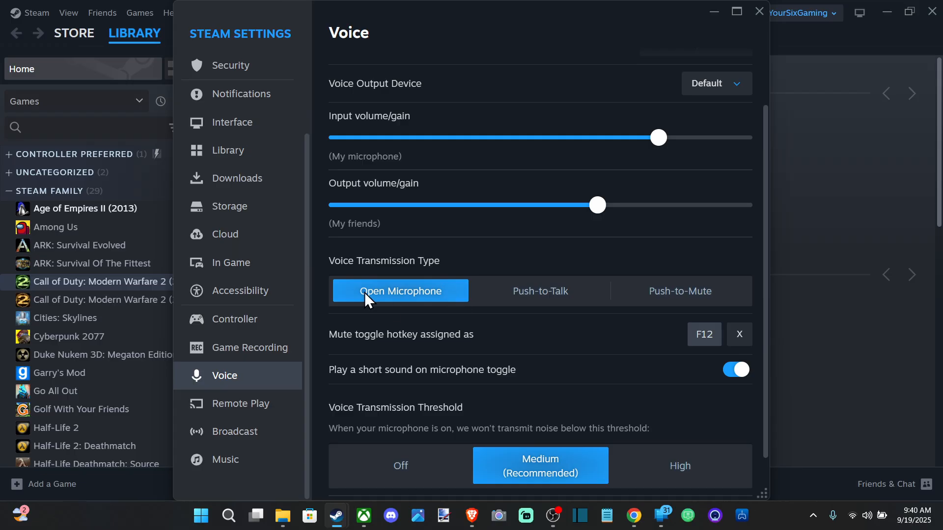
mouse_move(442, 310)
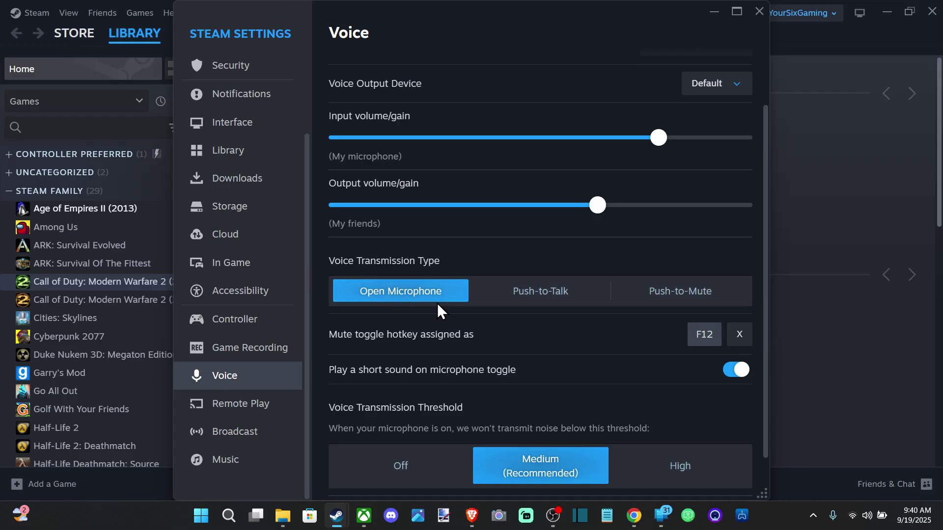
scroll(up, 3)
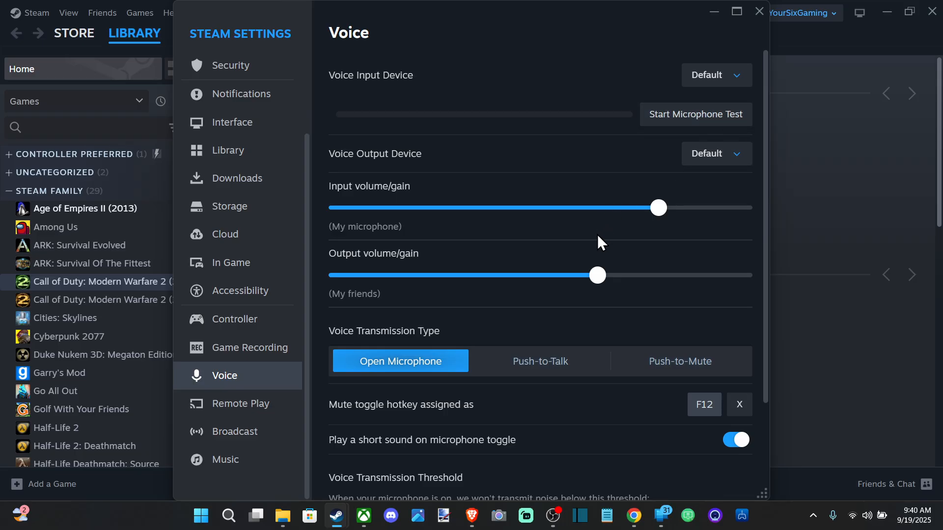
scroll(down, 3)
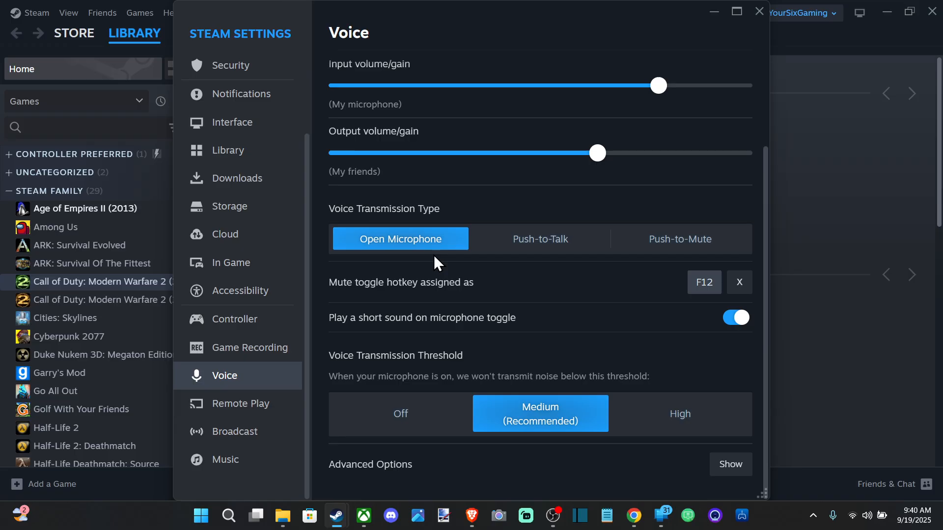
Step: Go back to the Game Recording page and scroll through its options
click(245, 348)
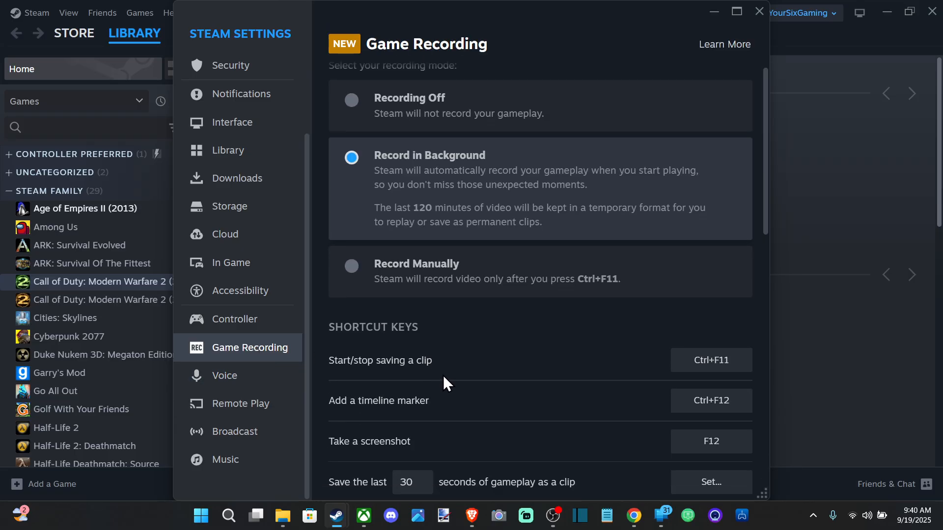
scroll(down, 3)
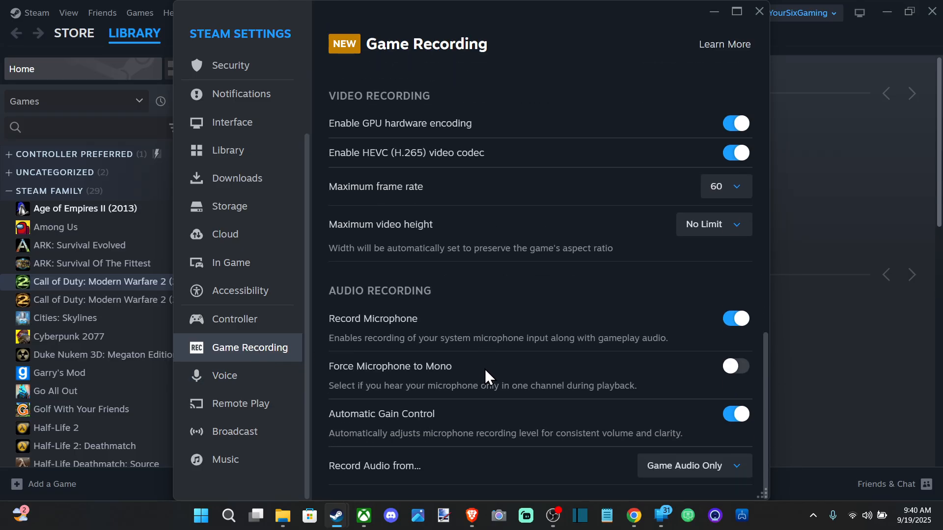
scroll(up, 3)
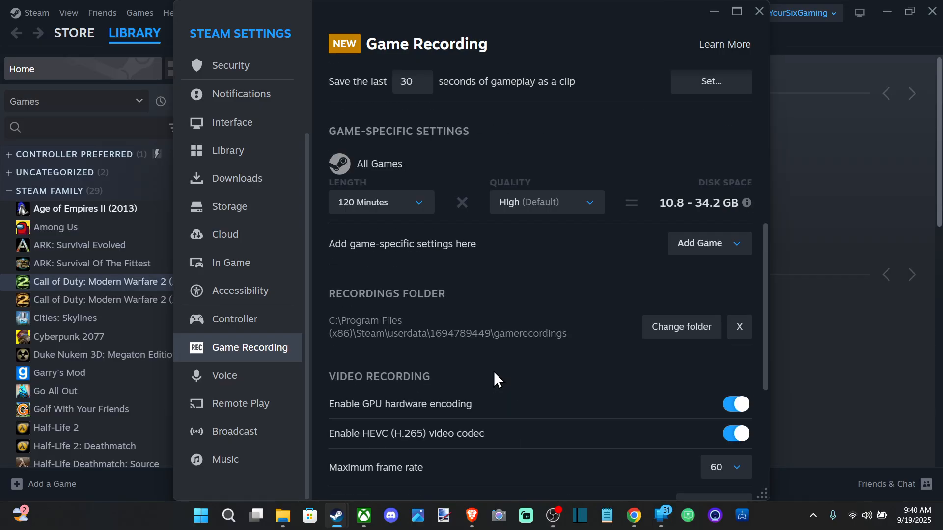